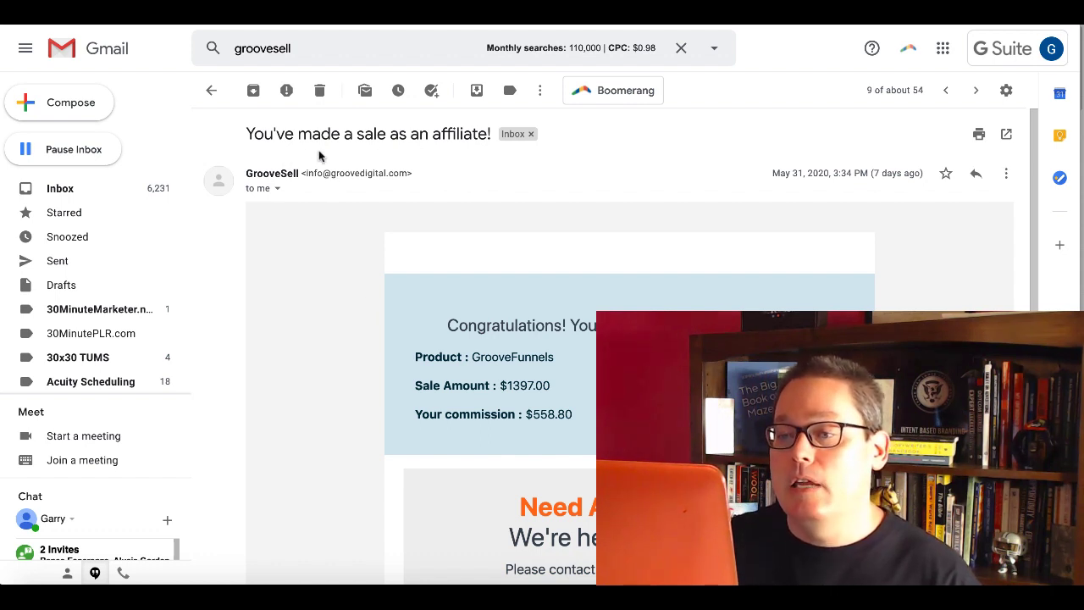
pyautogui.moveTo(328, 383)
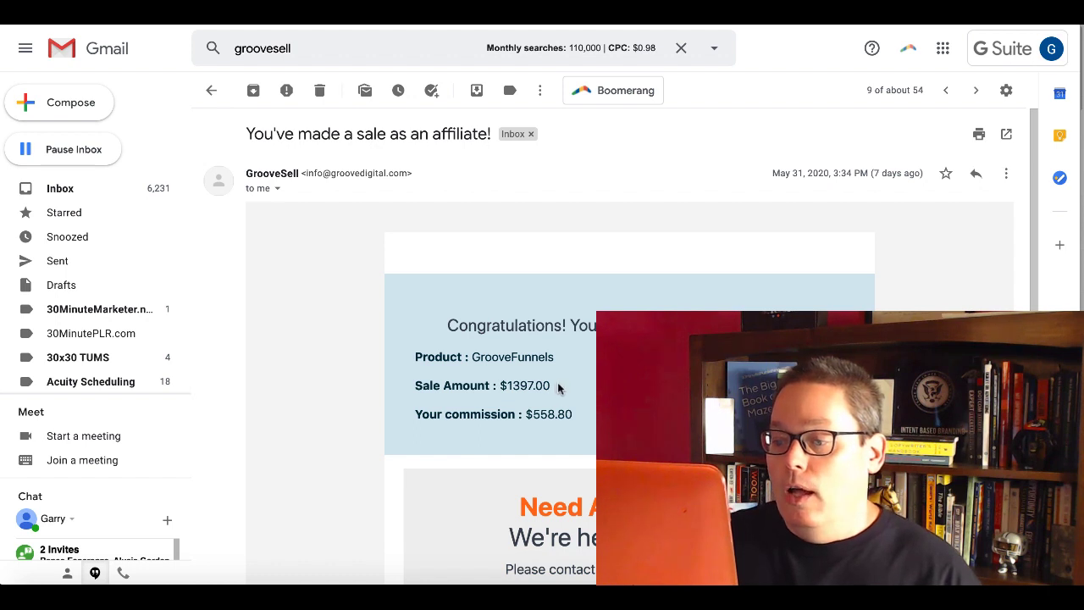
# Navigate from the welcome page to GrooveAffiliate's Promotions And Links via the left sidebar.
pyautogui.doubleClick(525, 386)
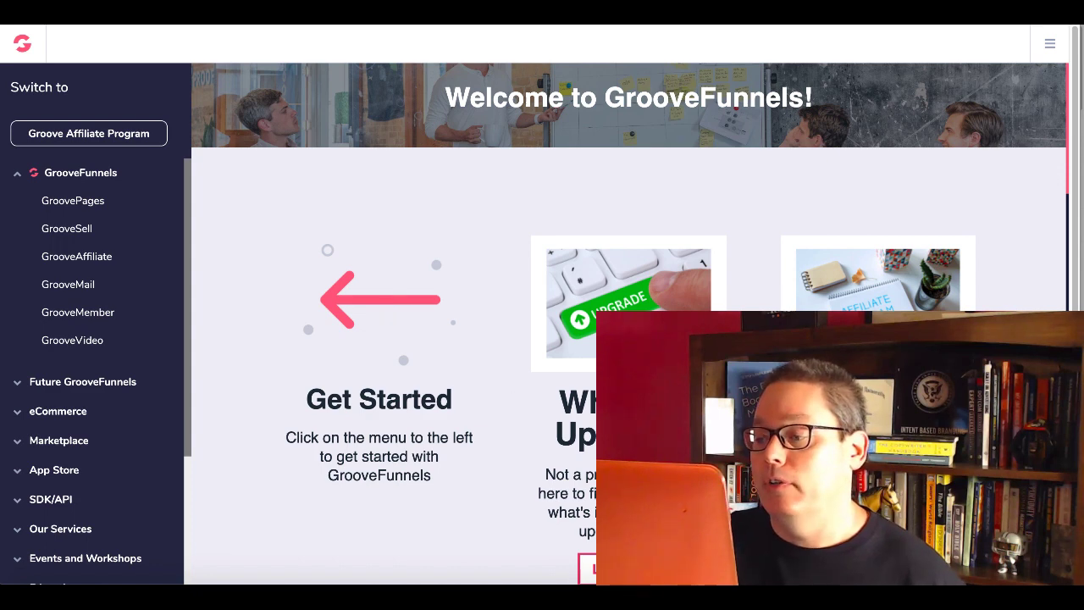
pyautogui.scroll(-3)
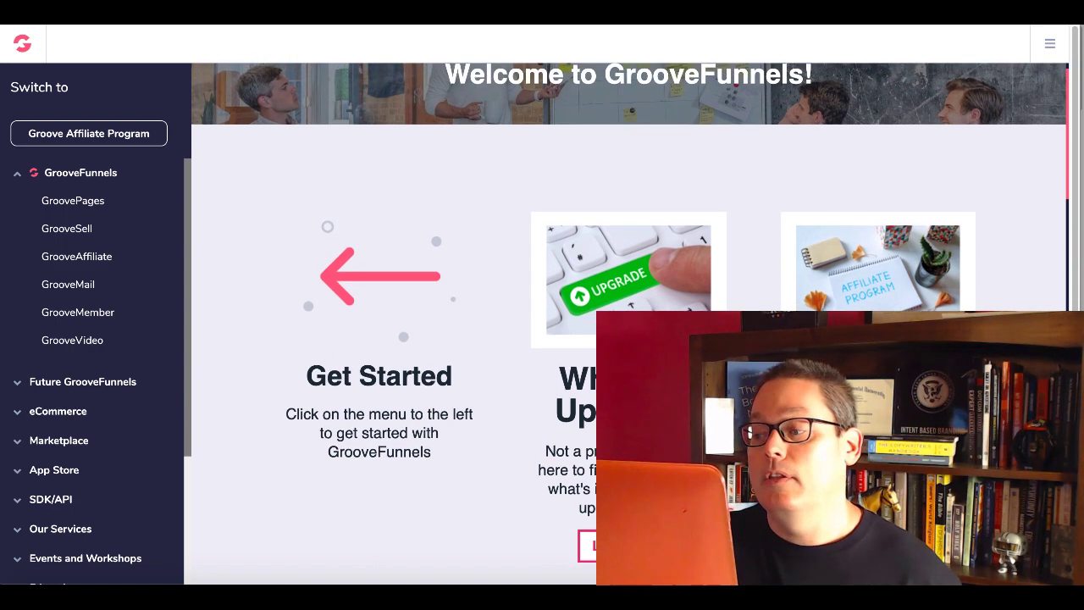
pyautogui.moveTo(315, 284)
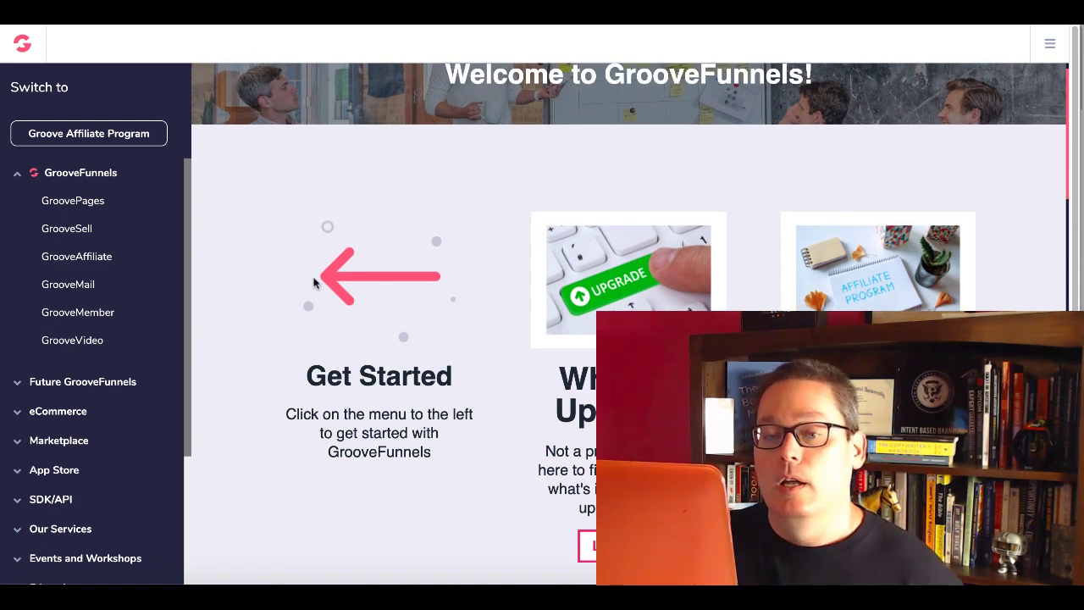
pyautogui.moveTo(78, 256)
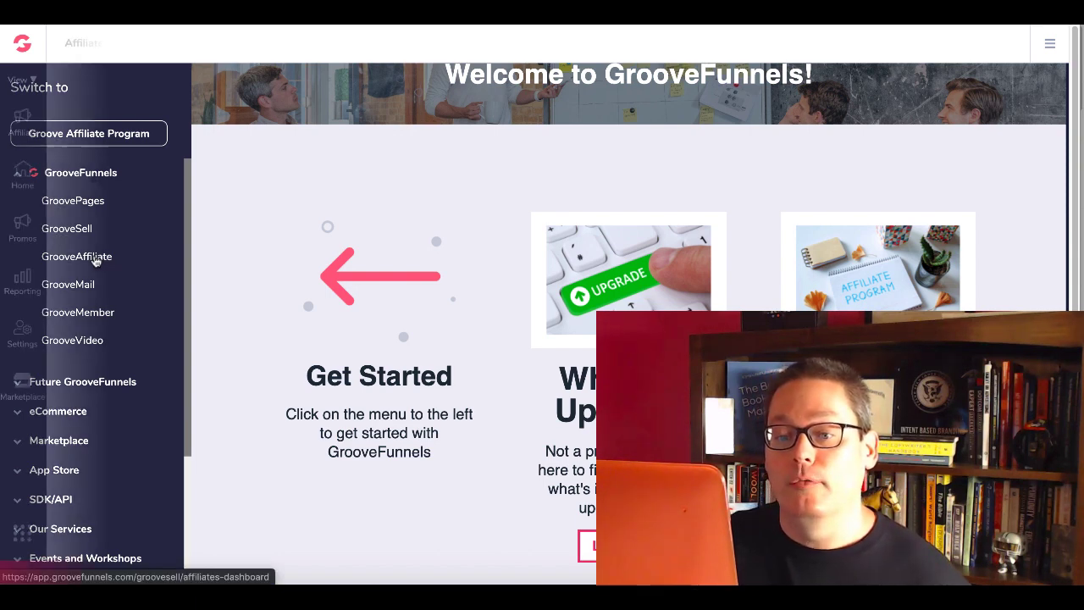
pyautogui.click(22, 228)
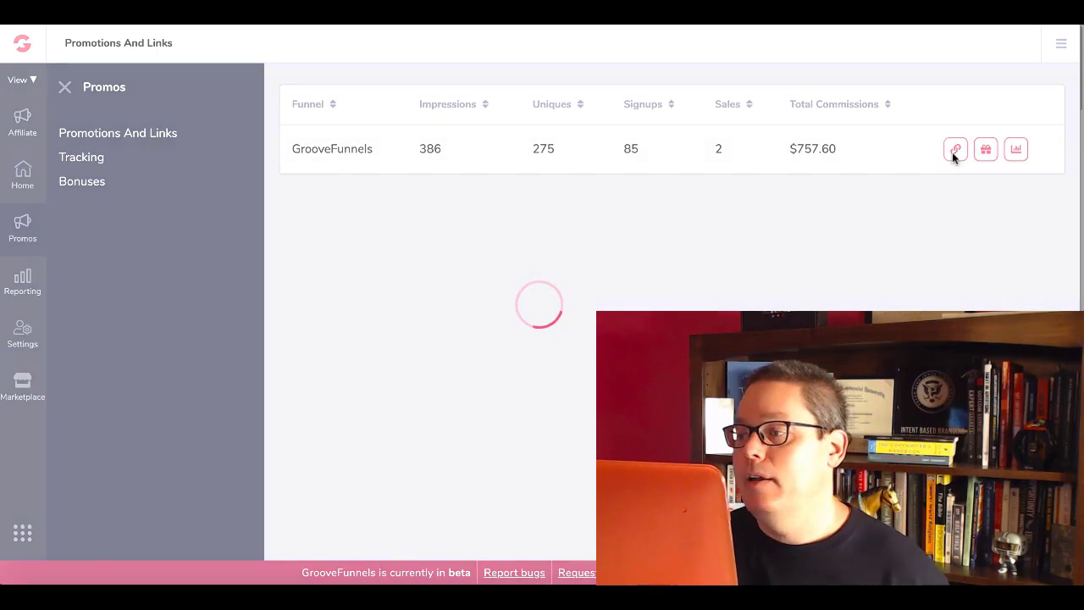
# Show the Affiliate Links dialog for the GrooveFunnels row, listing its GrooveSell referral URLs.
pyautogui.click(955, 149)
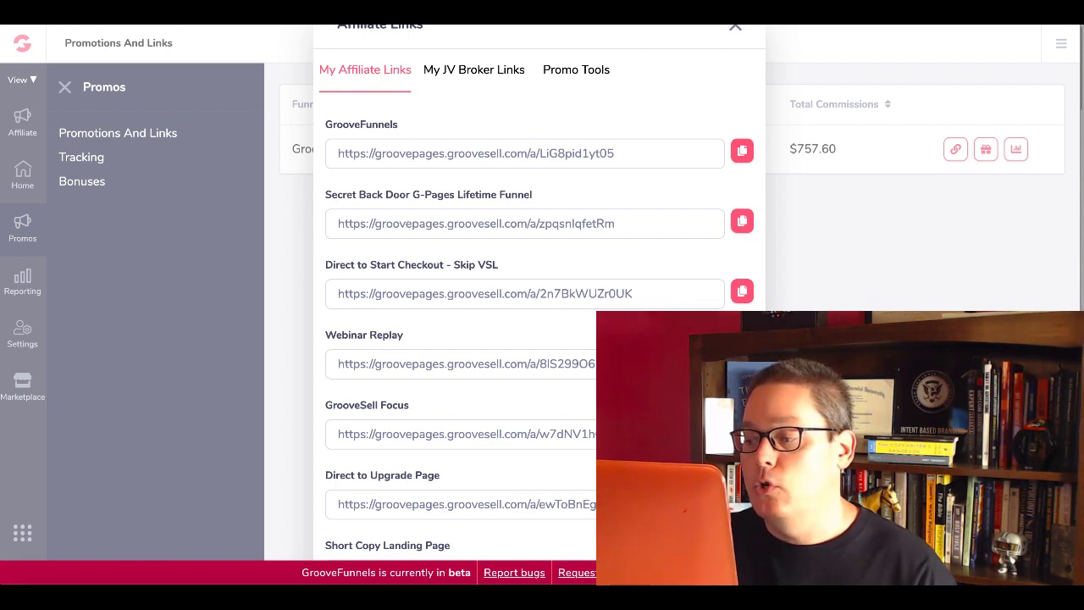
pyautogui.moveTo(115, 559)
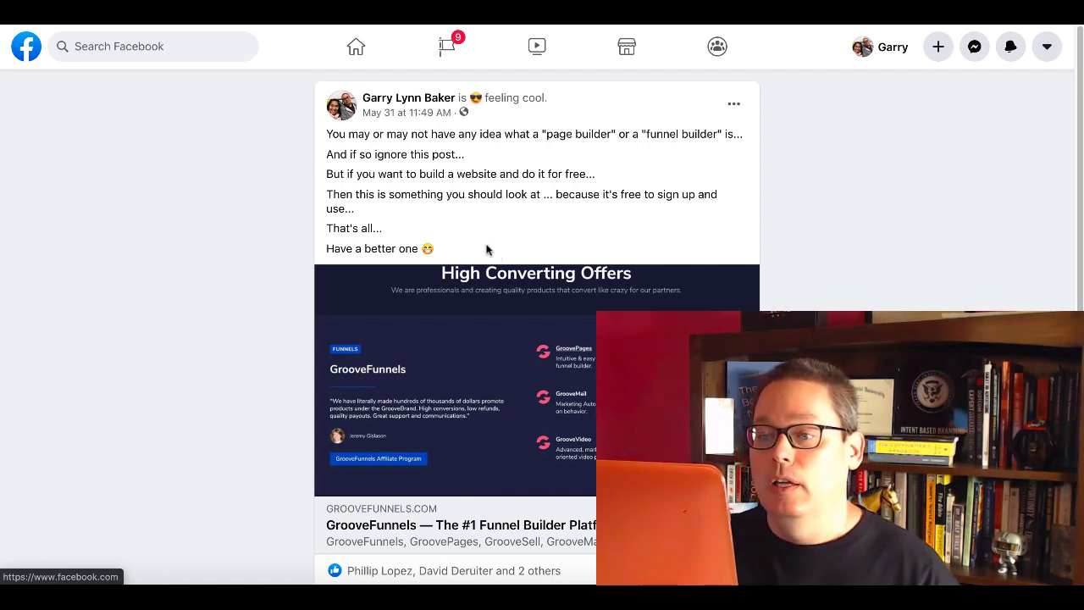
pyautogui.scroll(-3)
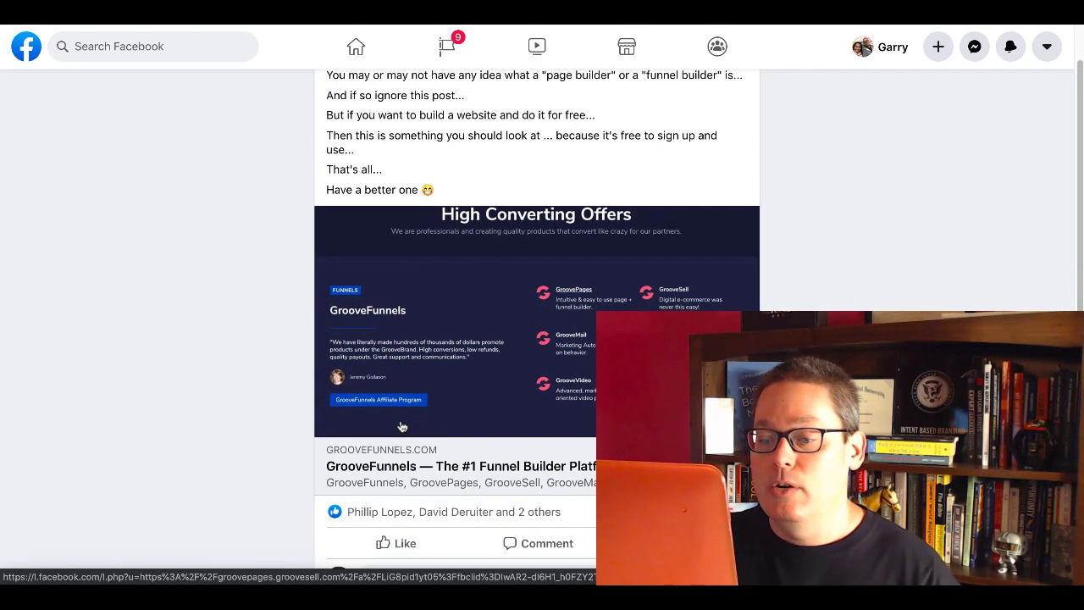
pyautogui.scroll(-3)
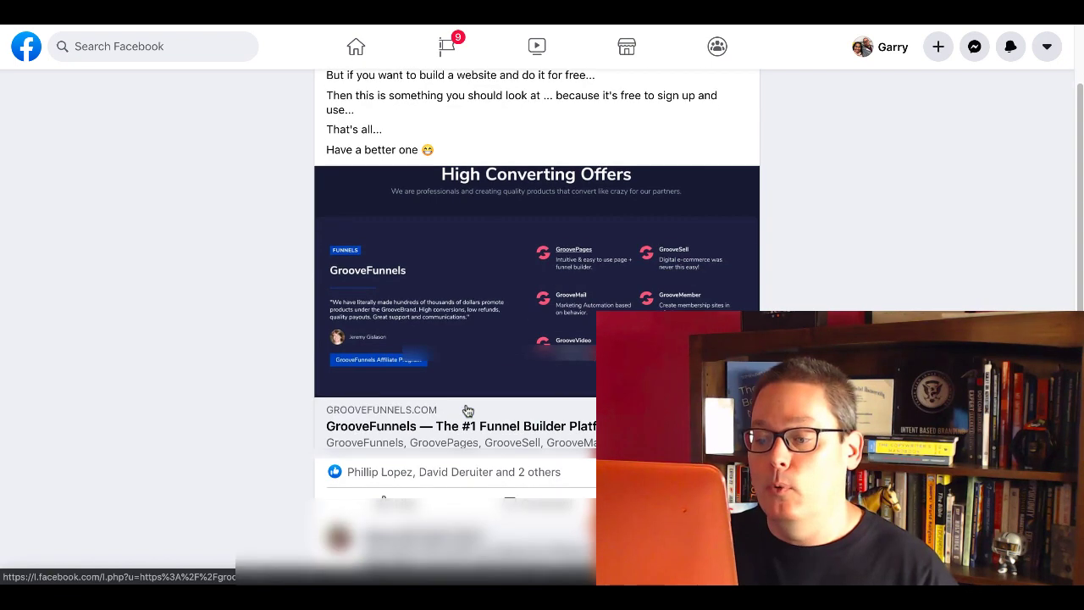
pyautogui.scroll(-3)
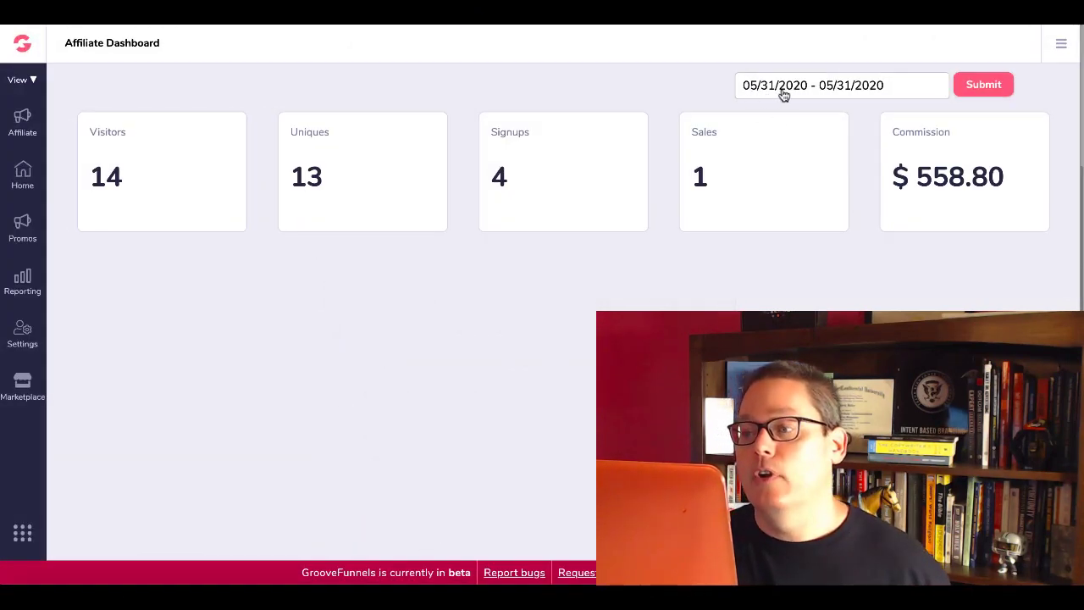
pyautogui.moveTo(186, 220)
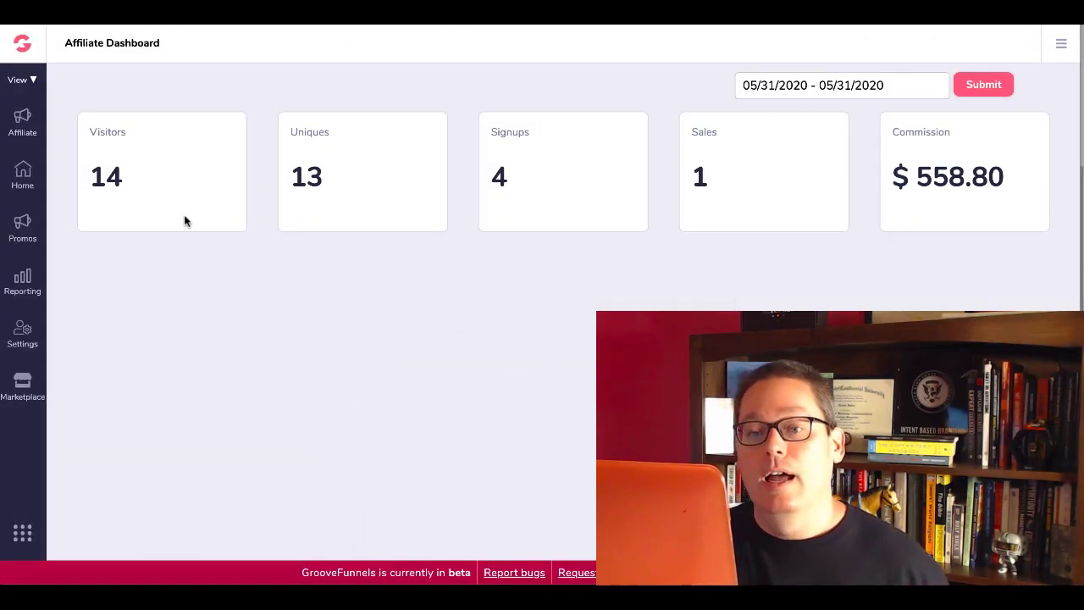
pyautogui.moveTo(718, 178)
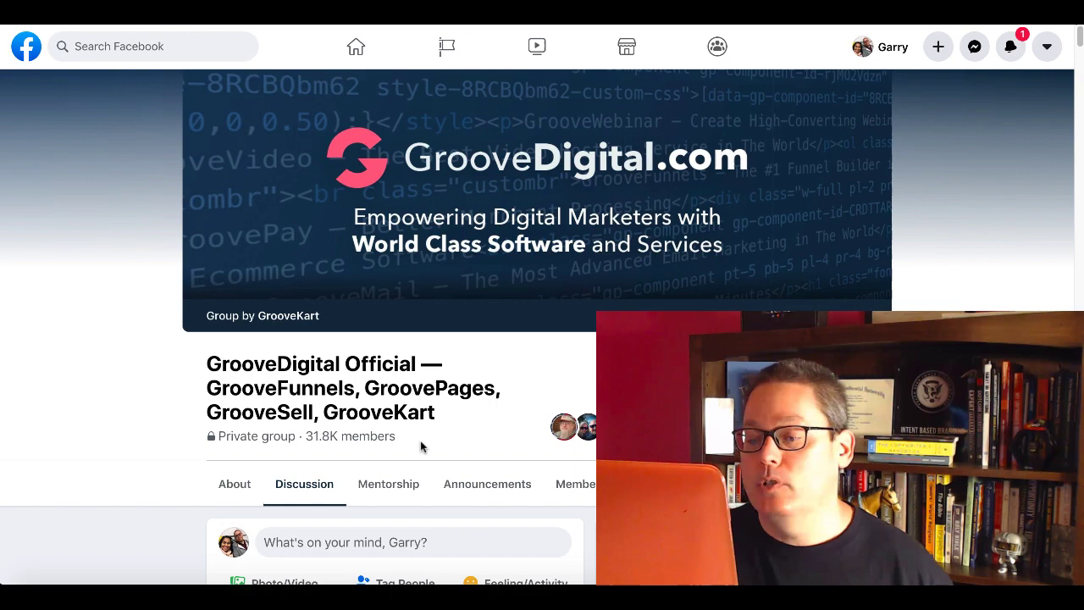
# Scroll the GrooveDigital Official group's Discussion feed toward the affiliate training webinar post.
pyautogui.scroll(-3)
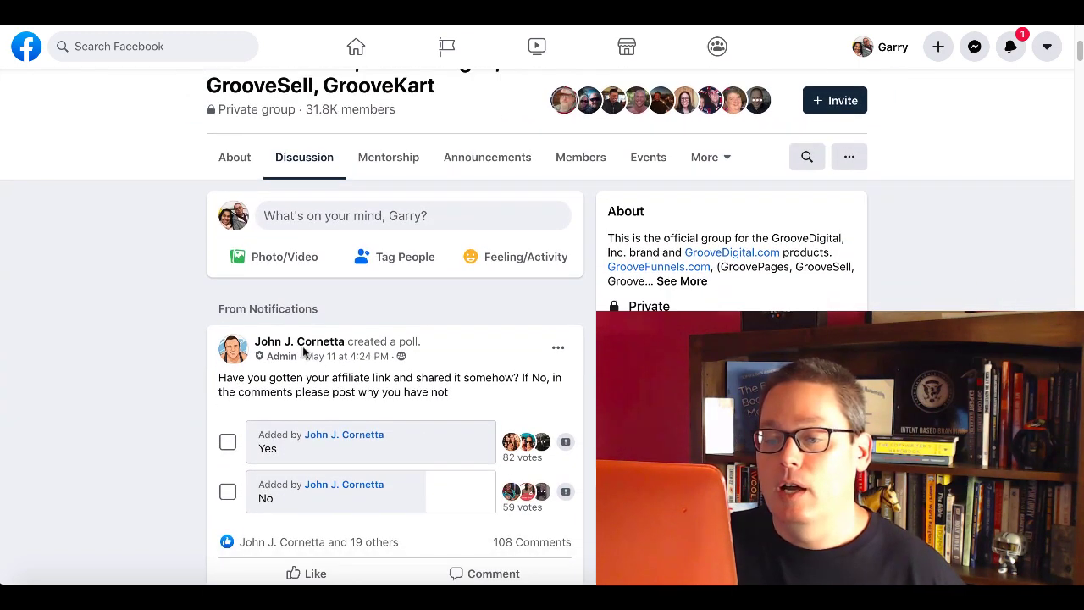
pyautogui.moveTo(423, 420)
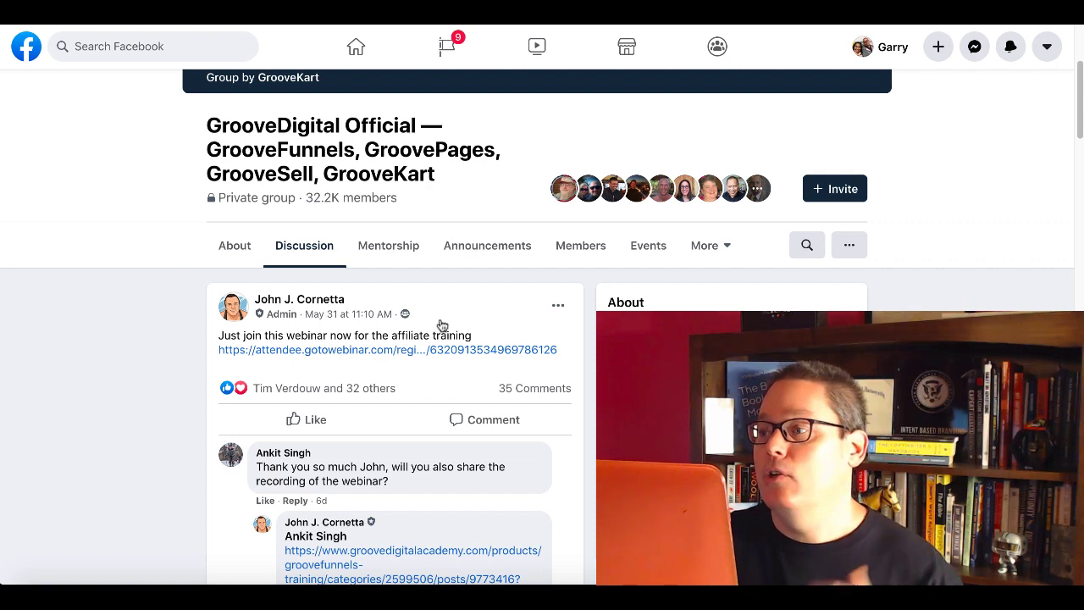
pyautogui.moveTo(945, 292)
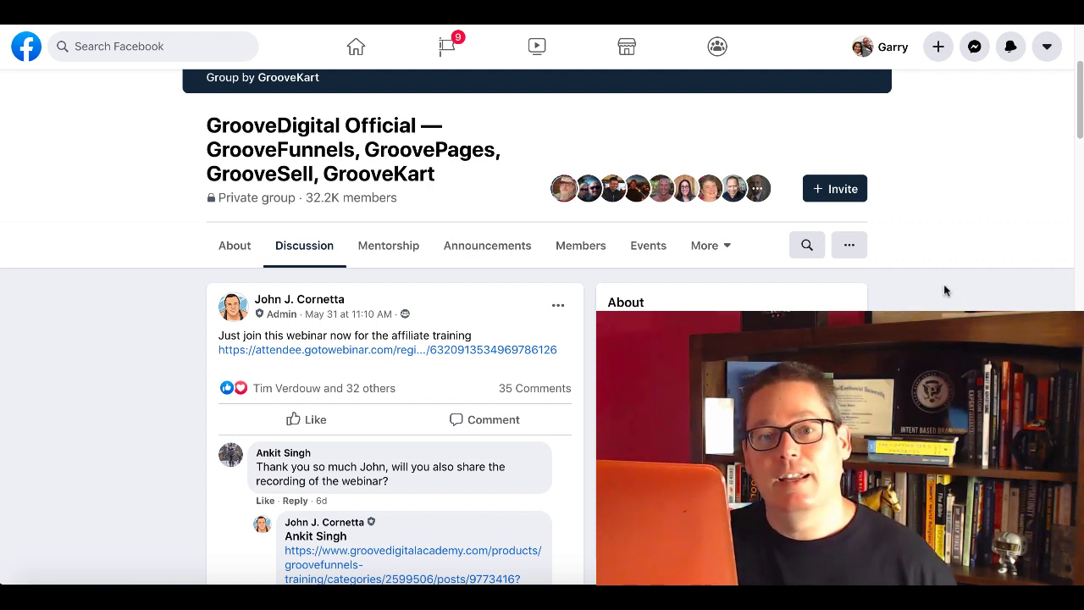